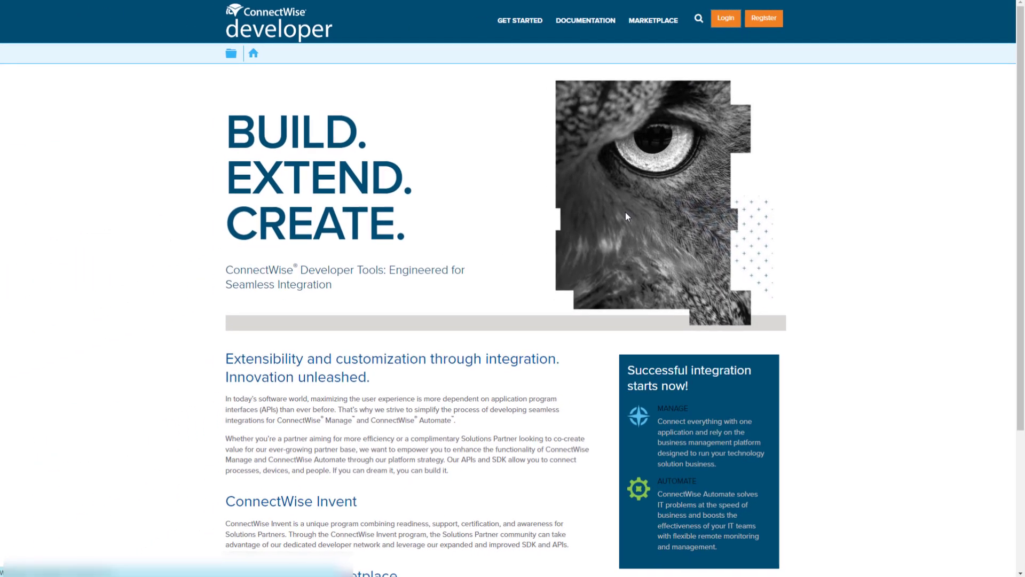
Sign in to the developer portal and go to the CLIENTID page from the top navigation
{"action": "left_click", "coordinate": [724, 18]}
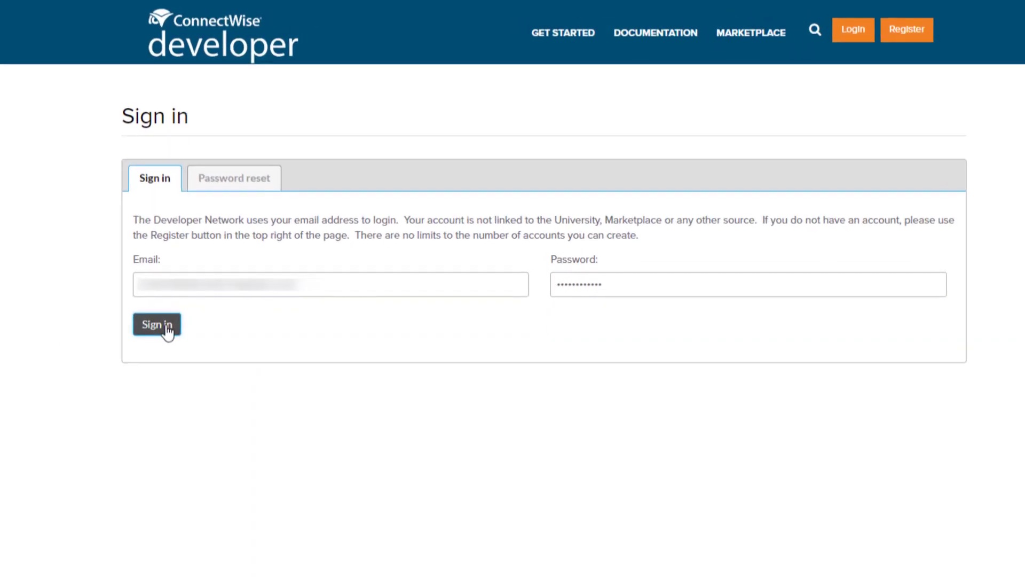
{"action": "left_click", "coordinate": [156, 325]}
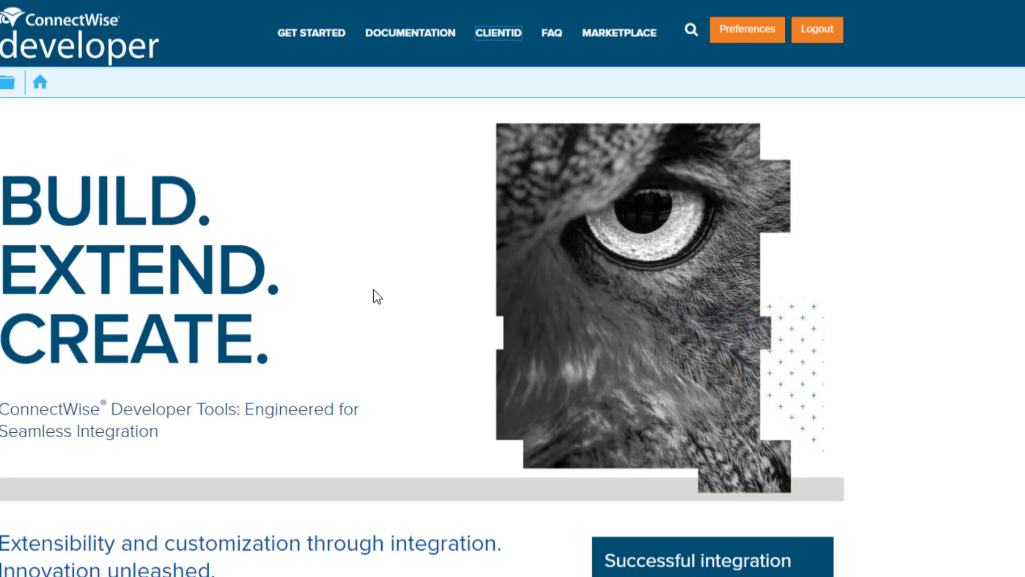
{"action": "left_click", "coordinate": [499, 33]}
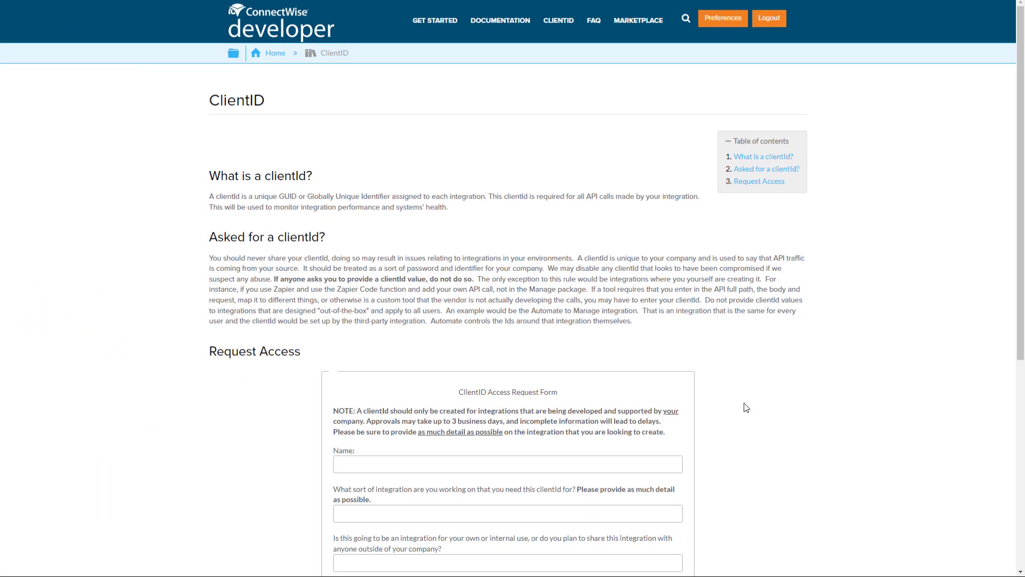
Scroll down the ClientID page to reveal the blank ClientID Access Request Form
{"action": "scroll", "scroll_direction": "down", "scroll_amount": 3}
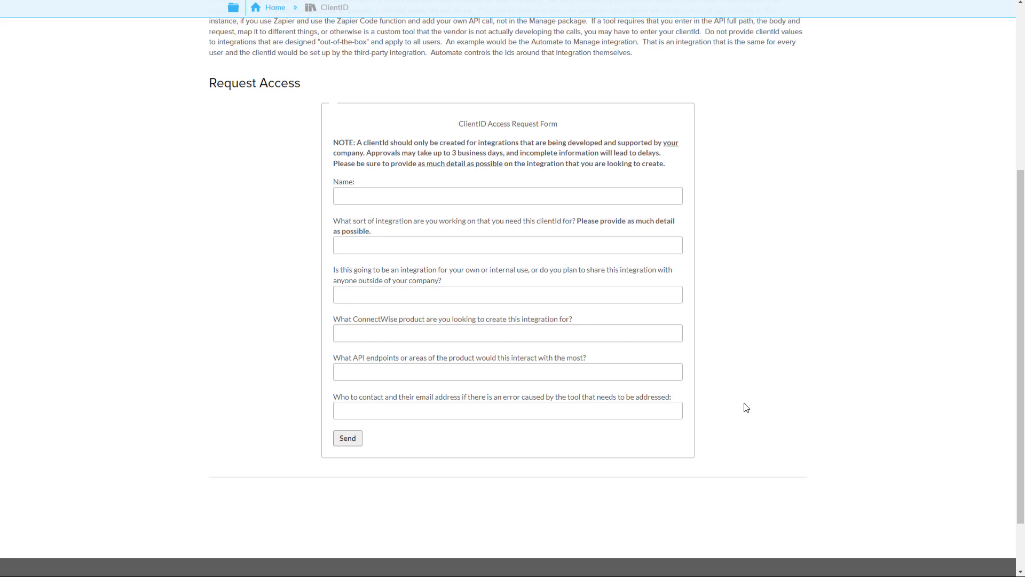
{"action": "scroll", "scroll_direction": "down", "scroll_amount": 3}
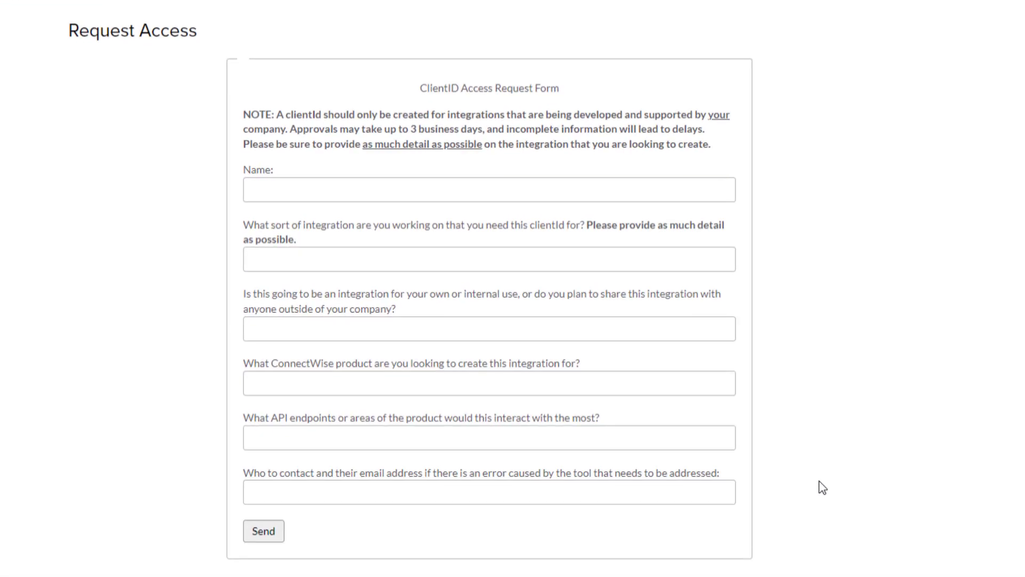